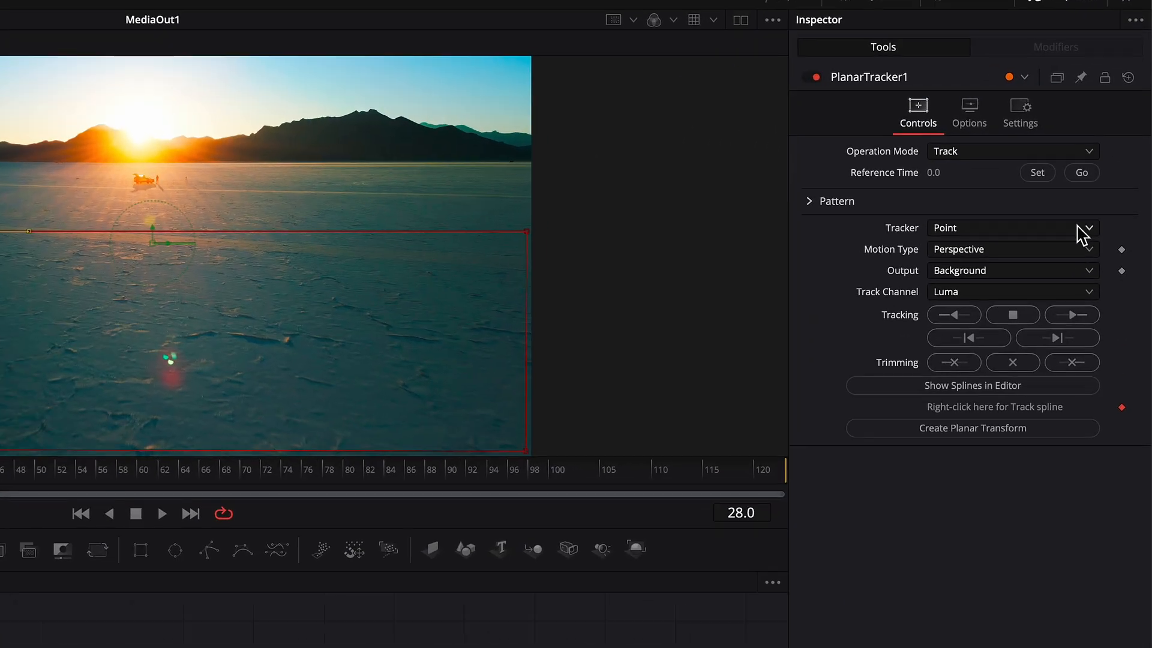
Add a Text+ element reading SUNSET fed into the planar tracker over the shot.
click(1088, 228)
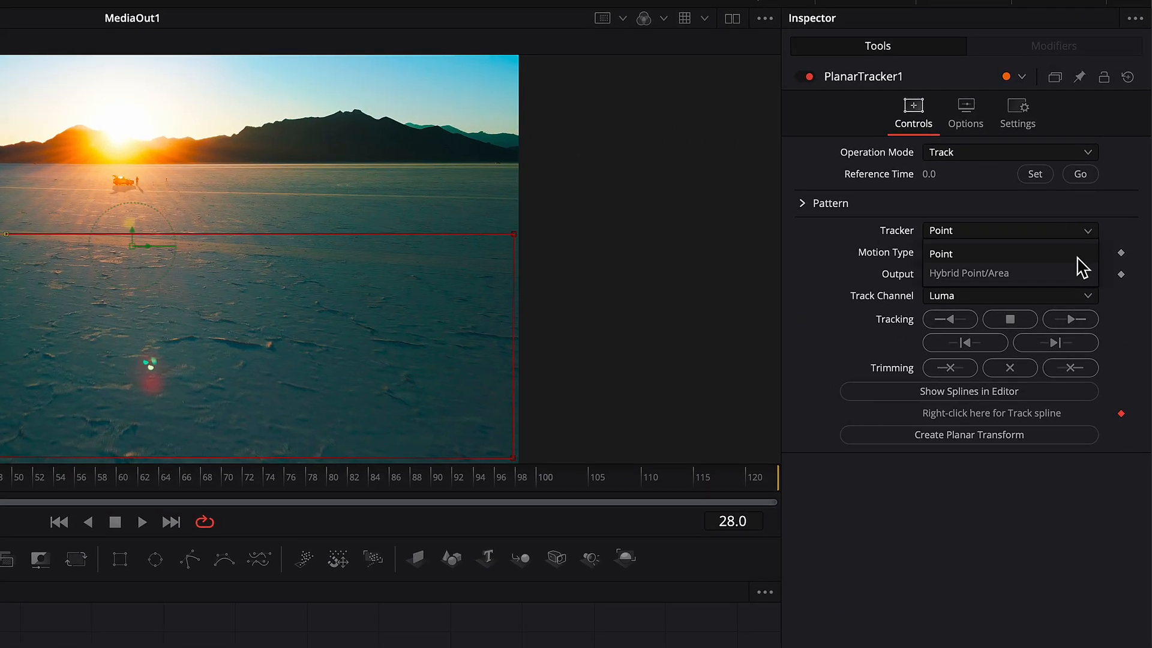
mouse_move(970, 273)
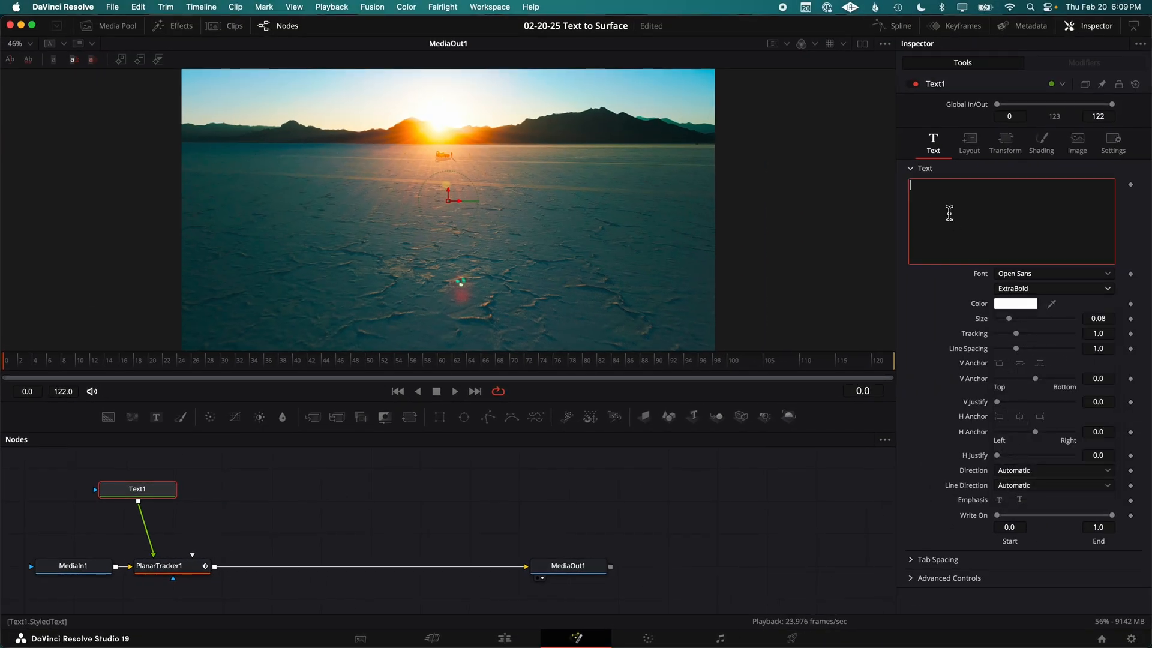
text(SUNSET)
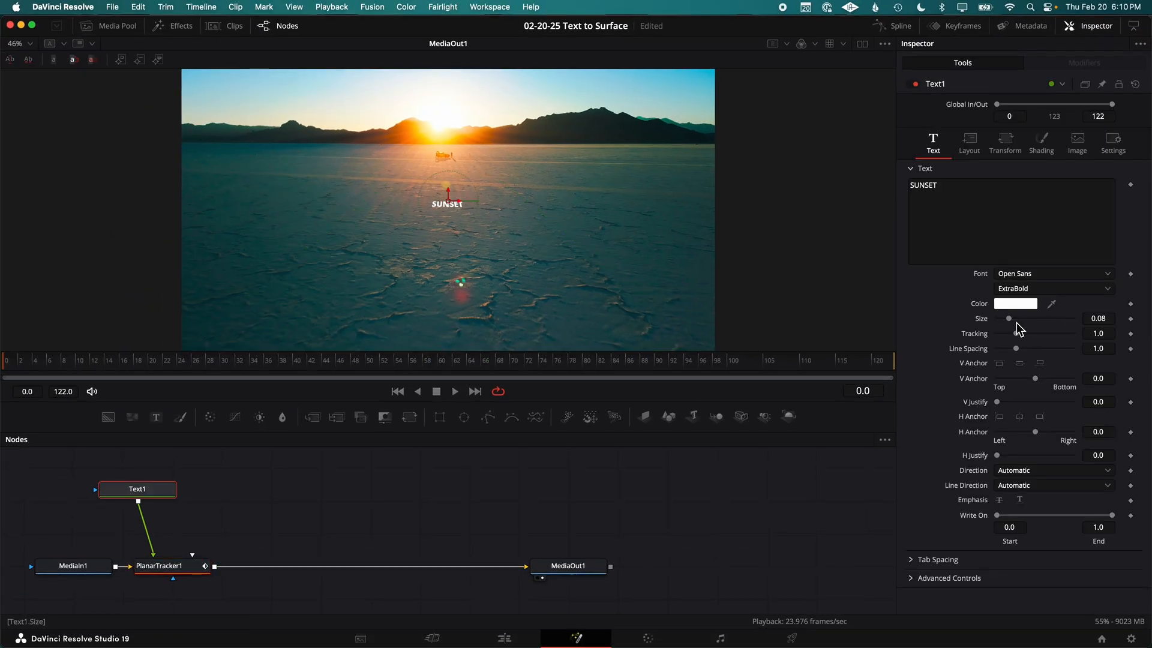
drag(1007, 318, 1029, 318)
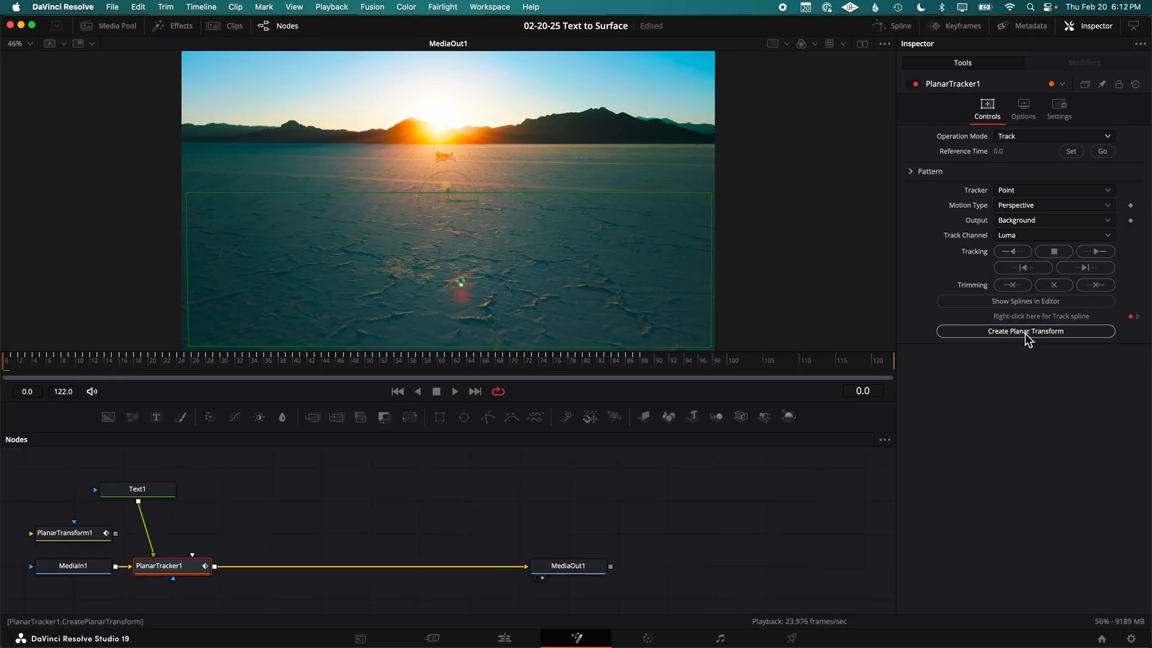
Place PlanarTransform1 below Text1, wiring the text through it into Merge1 over the shot.
click(1024, 331)
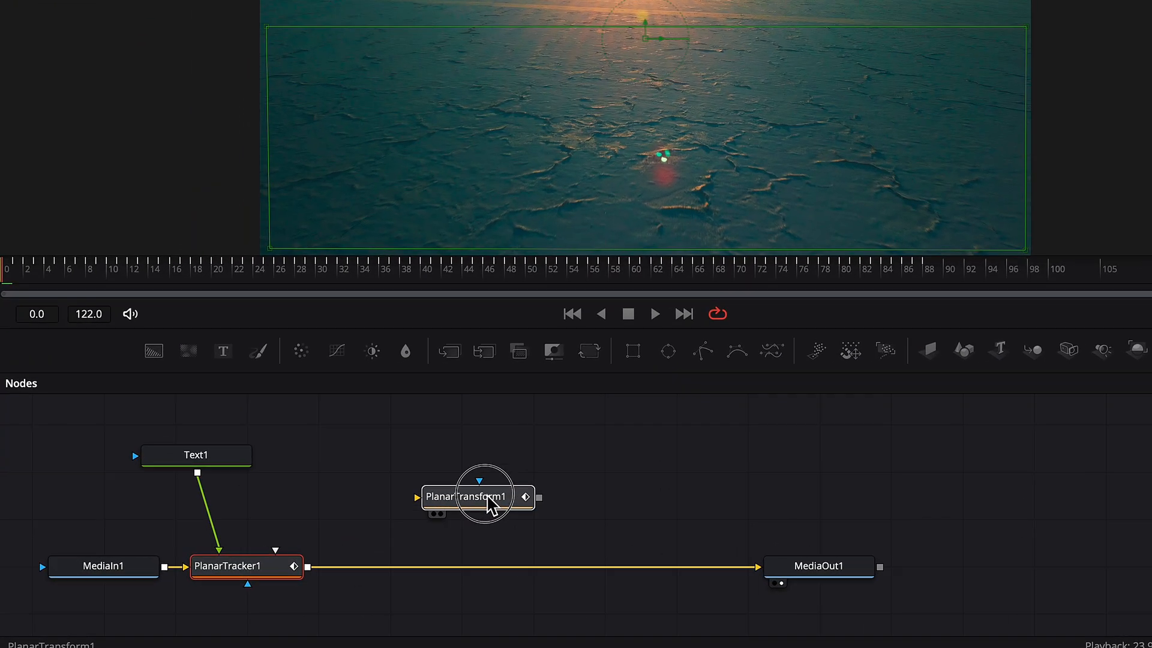
click(449, 350)
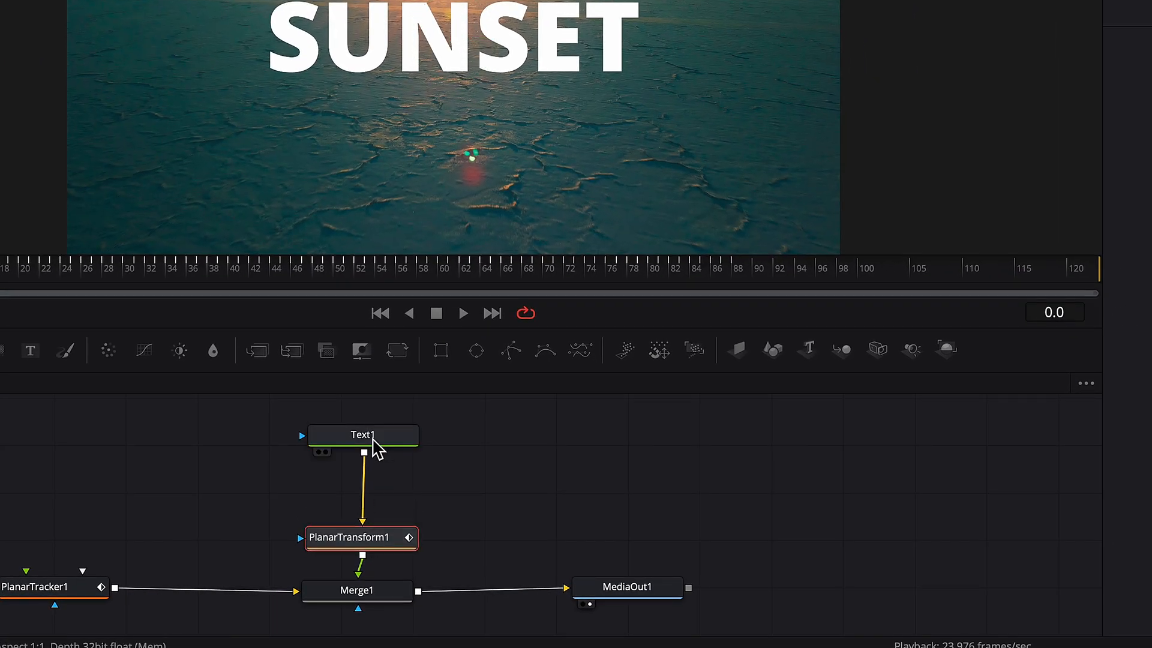
Insert a Corner Positioner after Text1 so SUNSET can be angled in perspective.
text(corner)
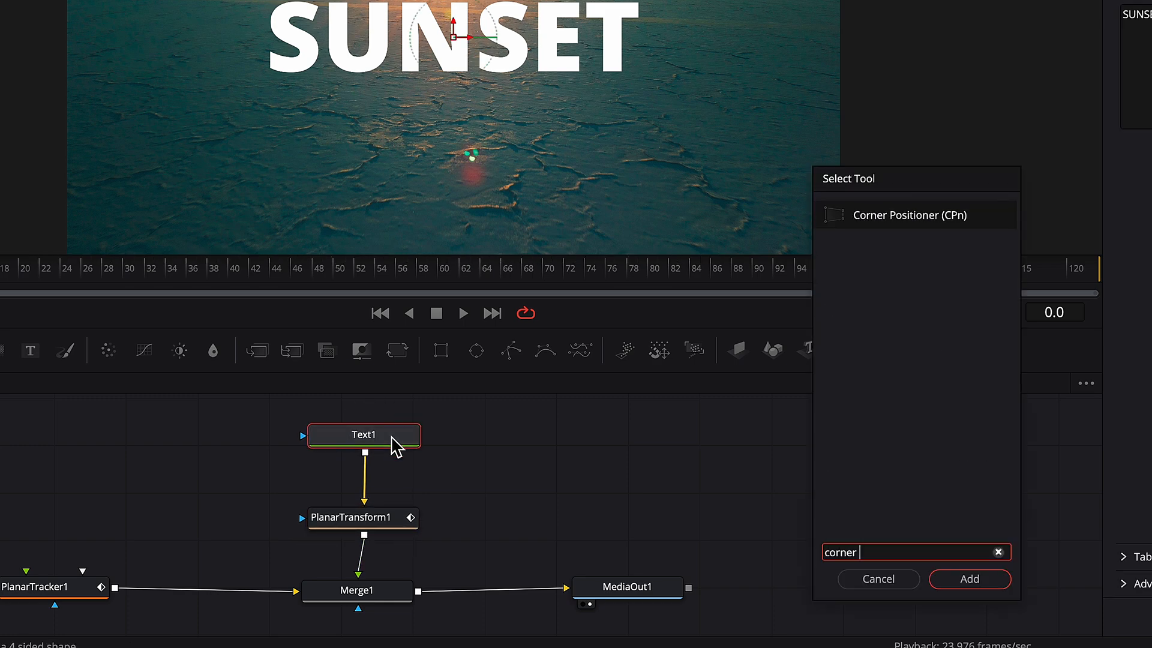
click(970, 578)
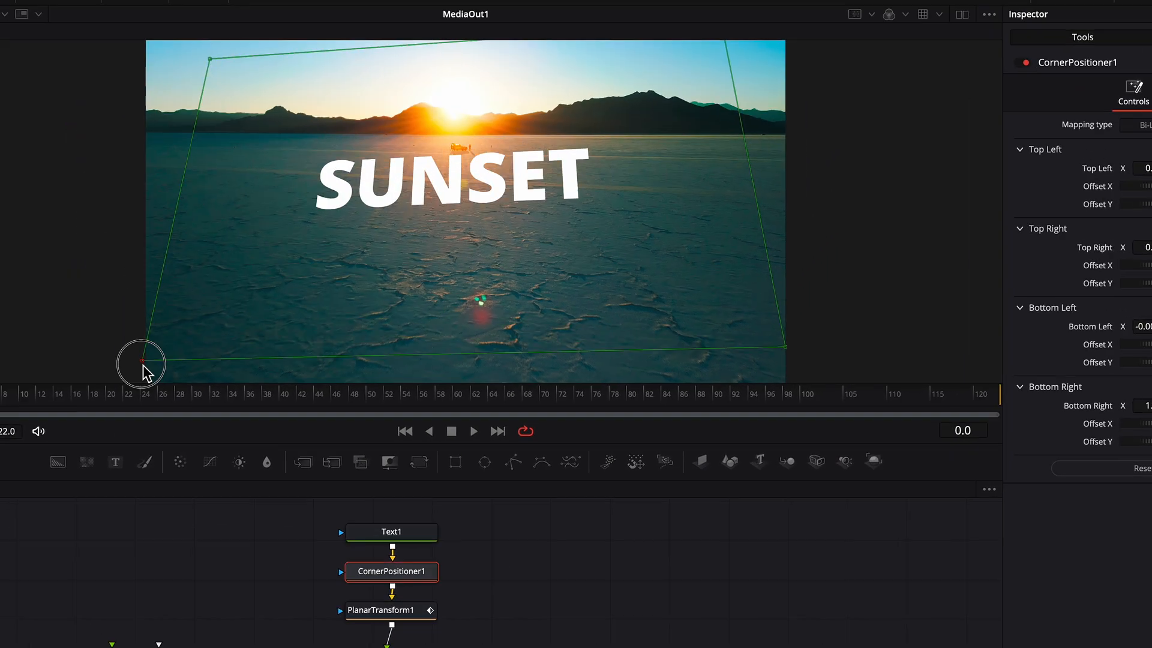